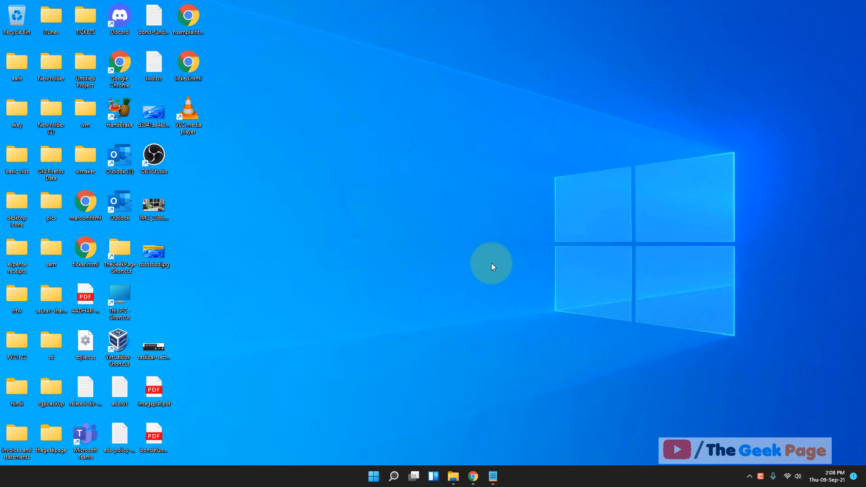
{"action": "mouse_move", "coordinate": [479, 281]}
{"action": "type", "text": "command prompt"}
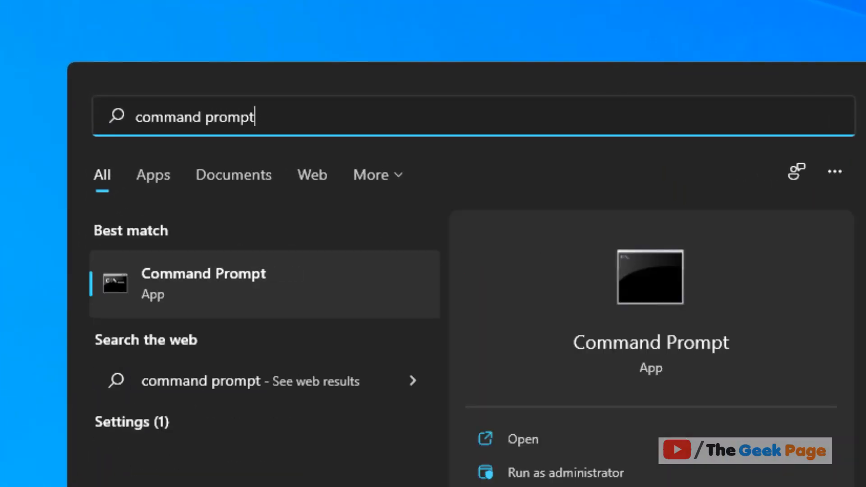
Bring up launch options for the Command Prompt result in Start search
{"action": "right_click", "coordinate": [202, 282]}
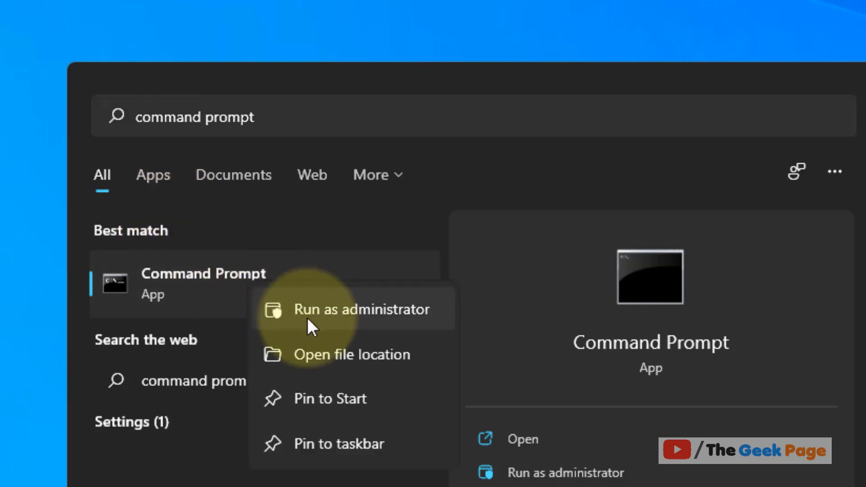
Launch Command Prompt as administrator, copy the fsutil query command from Notepad, and hide the notes
{"action": "left_click", "coordinate": [362, 308]}
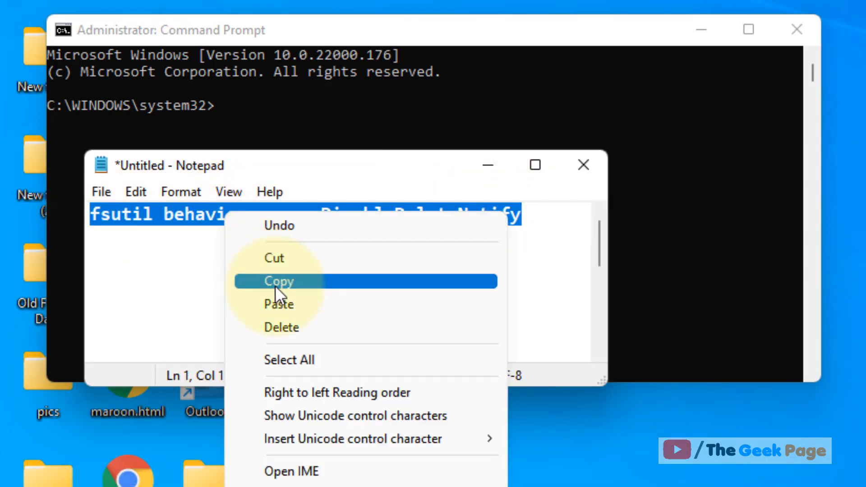
{"action": "left_click", "coordinate": [279, 281]}
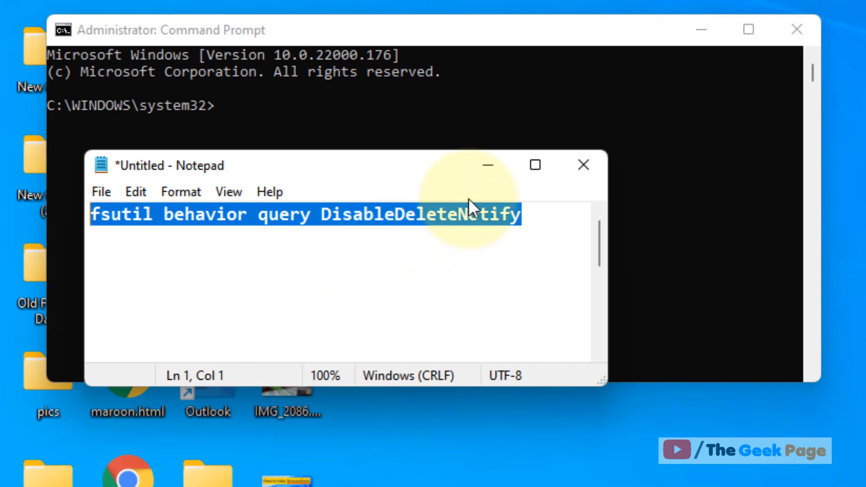
{"action": "right_click", "coordinate": [469, 214]}
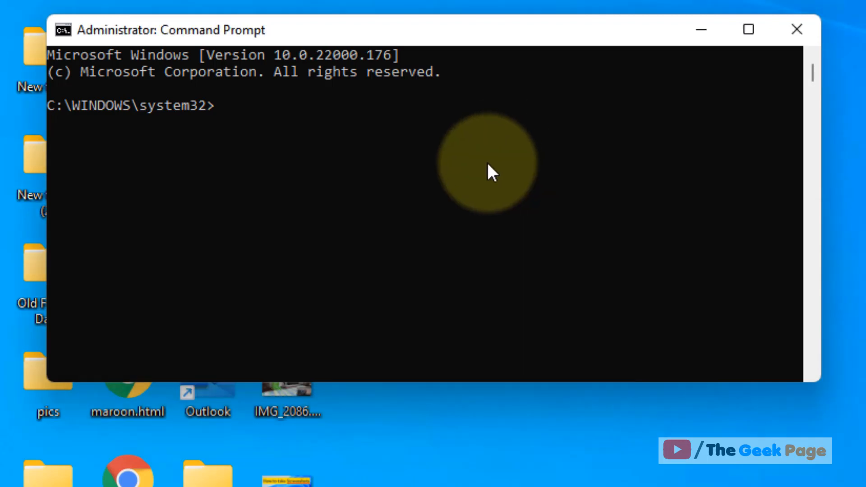
Run 'fsutil behavior query DisableDeleteNotify', reporting 0 for NTFS and ReFS (TRIM enabled)
{"action": "type", "text": "fsutil behavior query DisableDeleteNotify"}
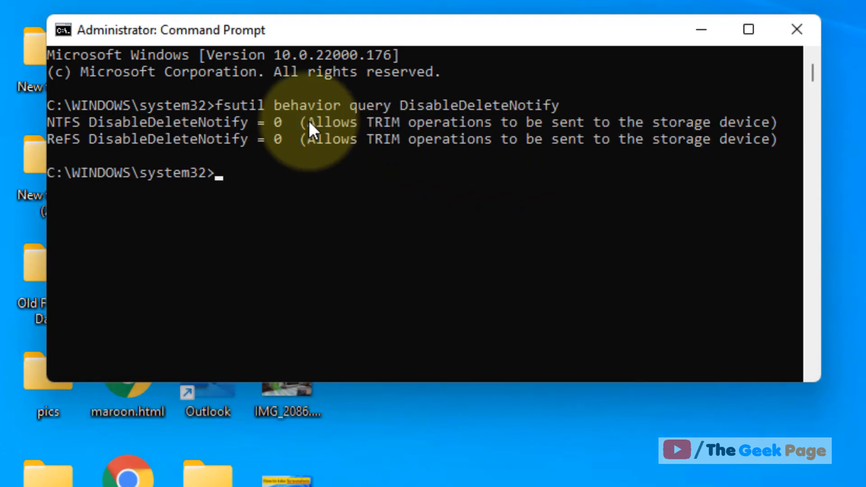
{"action": "mouse_move", "coordinate": [131, 159]}
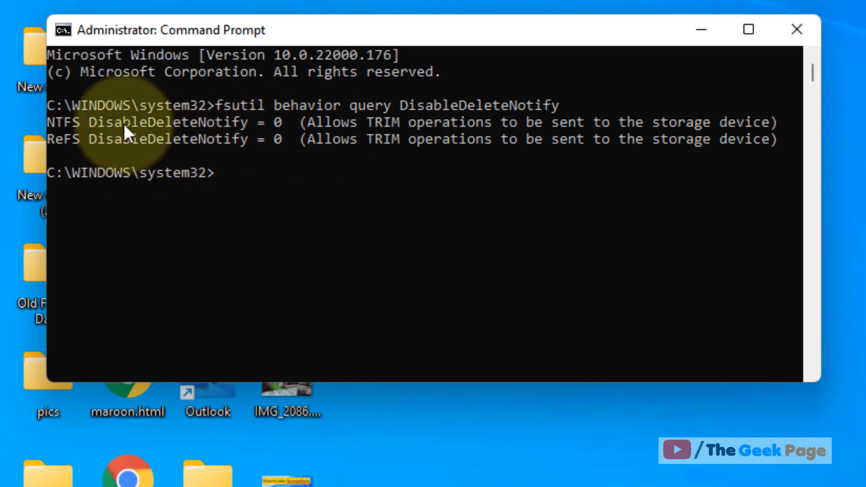
{"action": "mouse_move", "coordinate": [251, 140]}
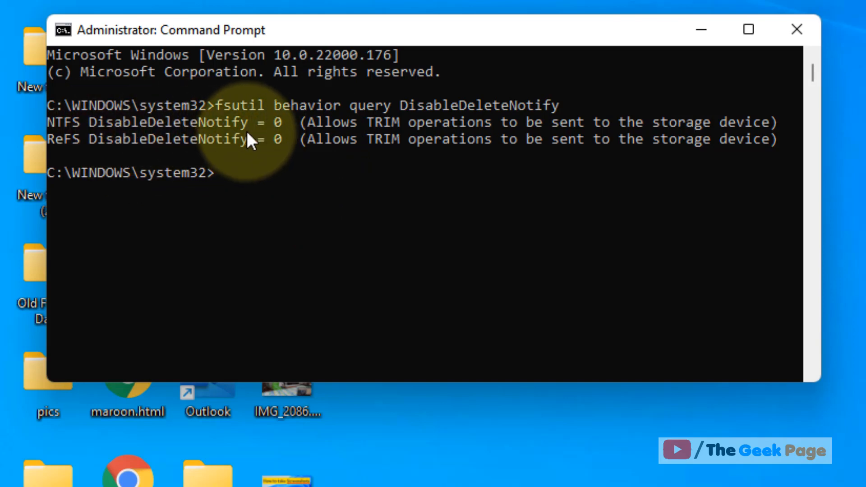
{"action": "mouse_move", "coordinate": [307, 144]}
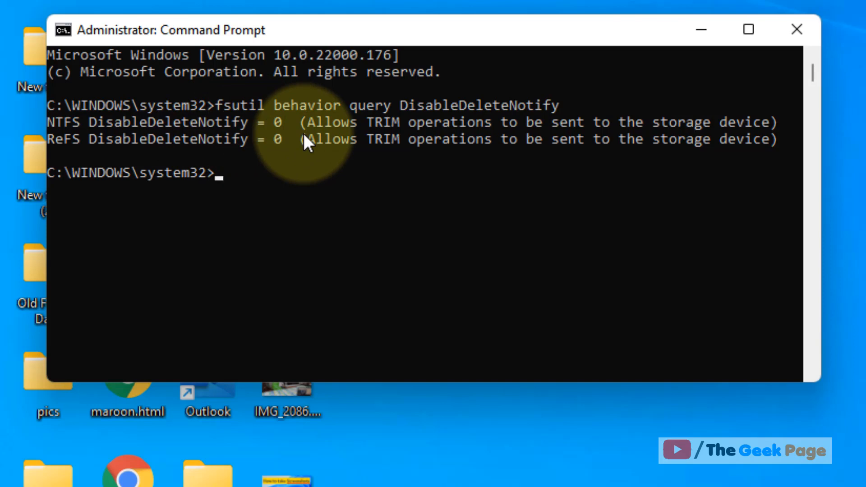
{"action": "mouse_move", "coordinate": [176, 110]}
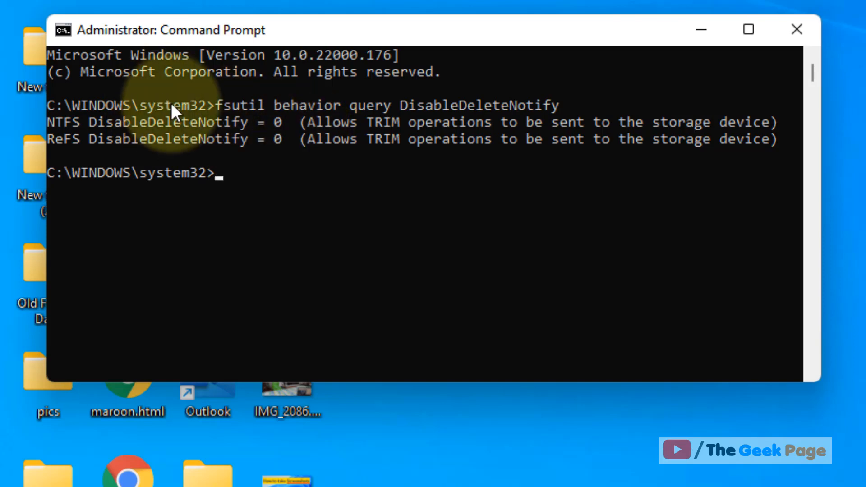
{"action": "mouse_move", "coordinate": [315, 237]}
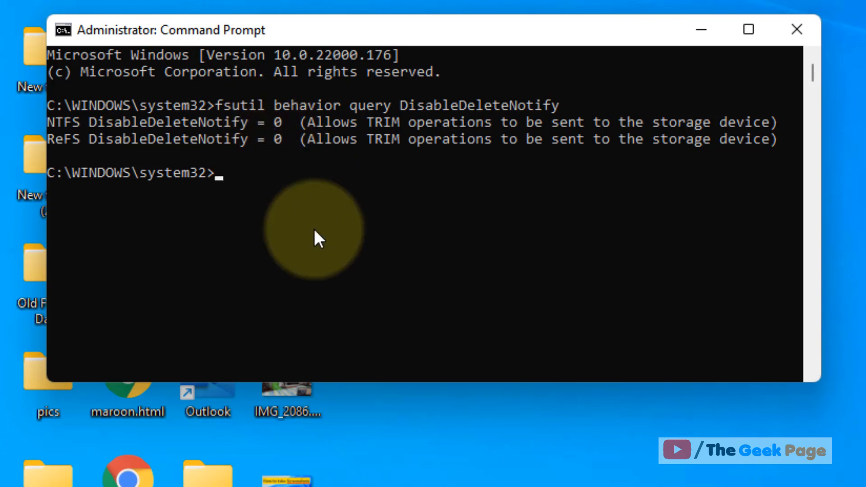
{"action": "mouse_move", "coordinate": [271, 160]}
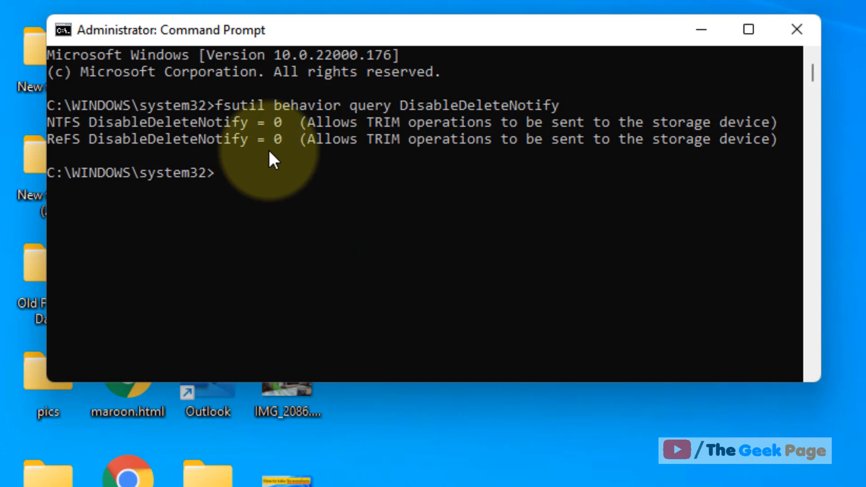
{"action": "mouse_move", "coordinate": [561, 153]}
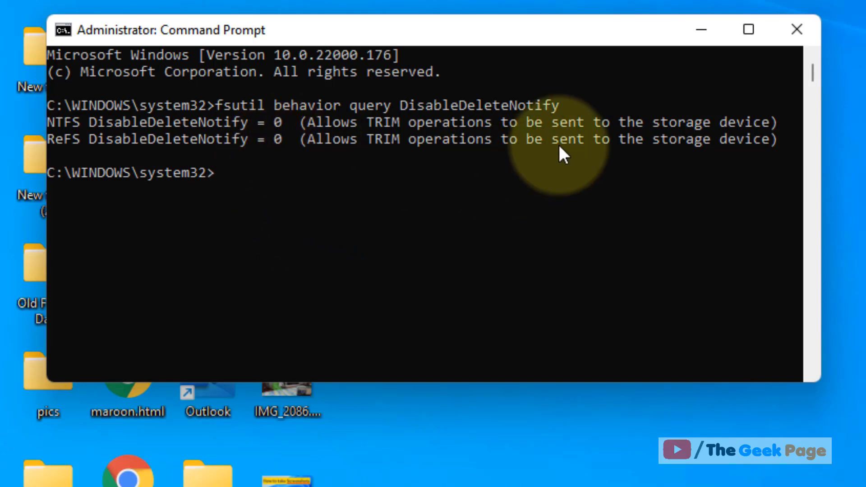
{"action": "mouse_move", "coordinate": [797, 29]}
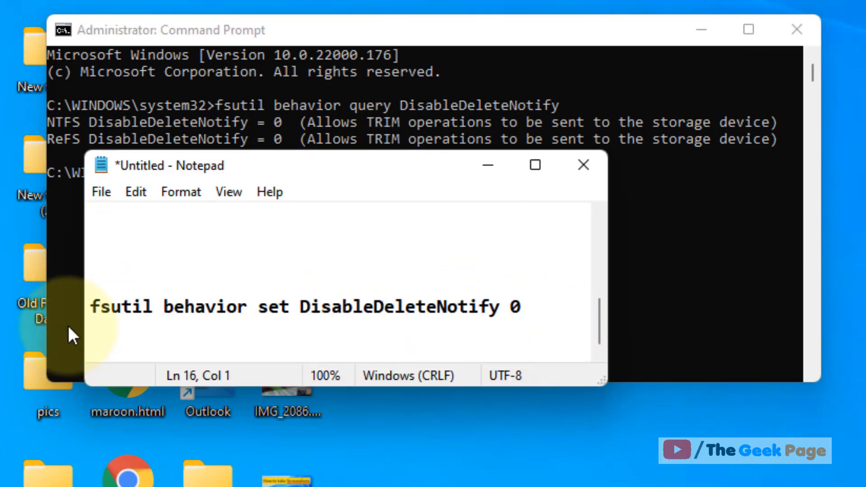
Select the 'fsutil behavior set DisableDeleteNotify 0' line in Notepad, ready to copy
{"action": "left_click_drag", "start_coordinate": [91, 306], "coordinate": [215, 306]}
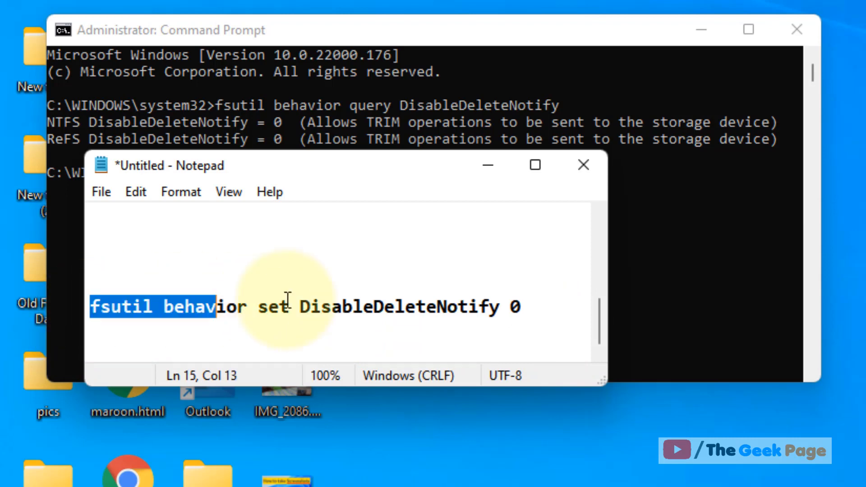
{"action": "right_click", "coordinate": [497, 331]}
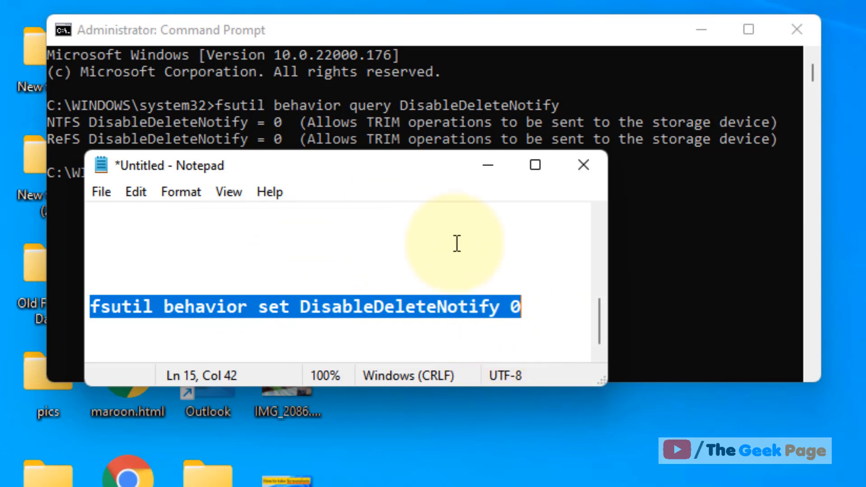
{"action": "mouse_move", "coordinate": [512, 183]}
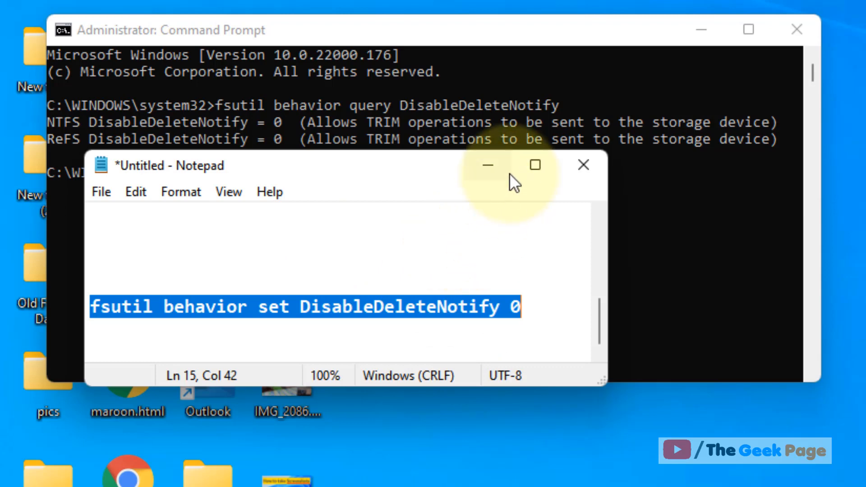
{"action": "mouse_move", "coordinate": [486, 165]}
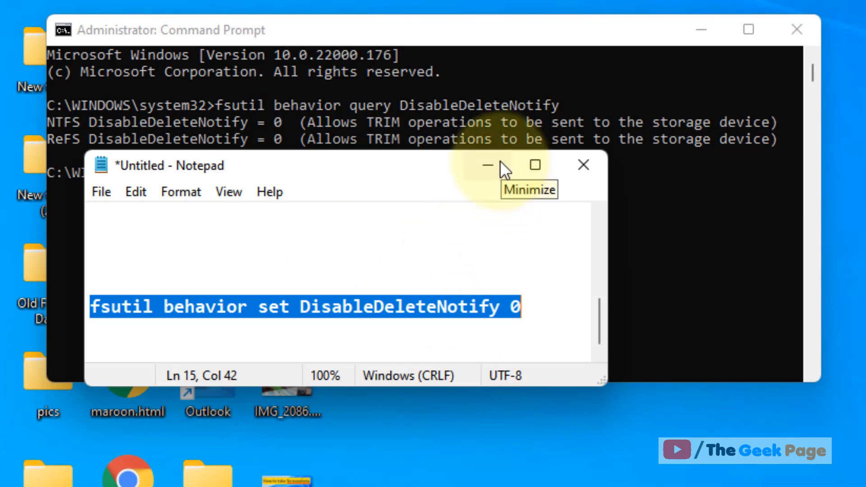